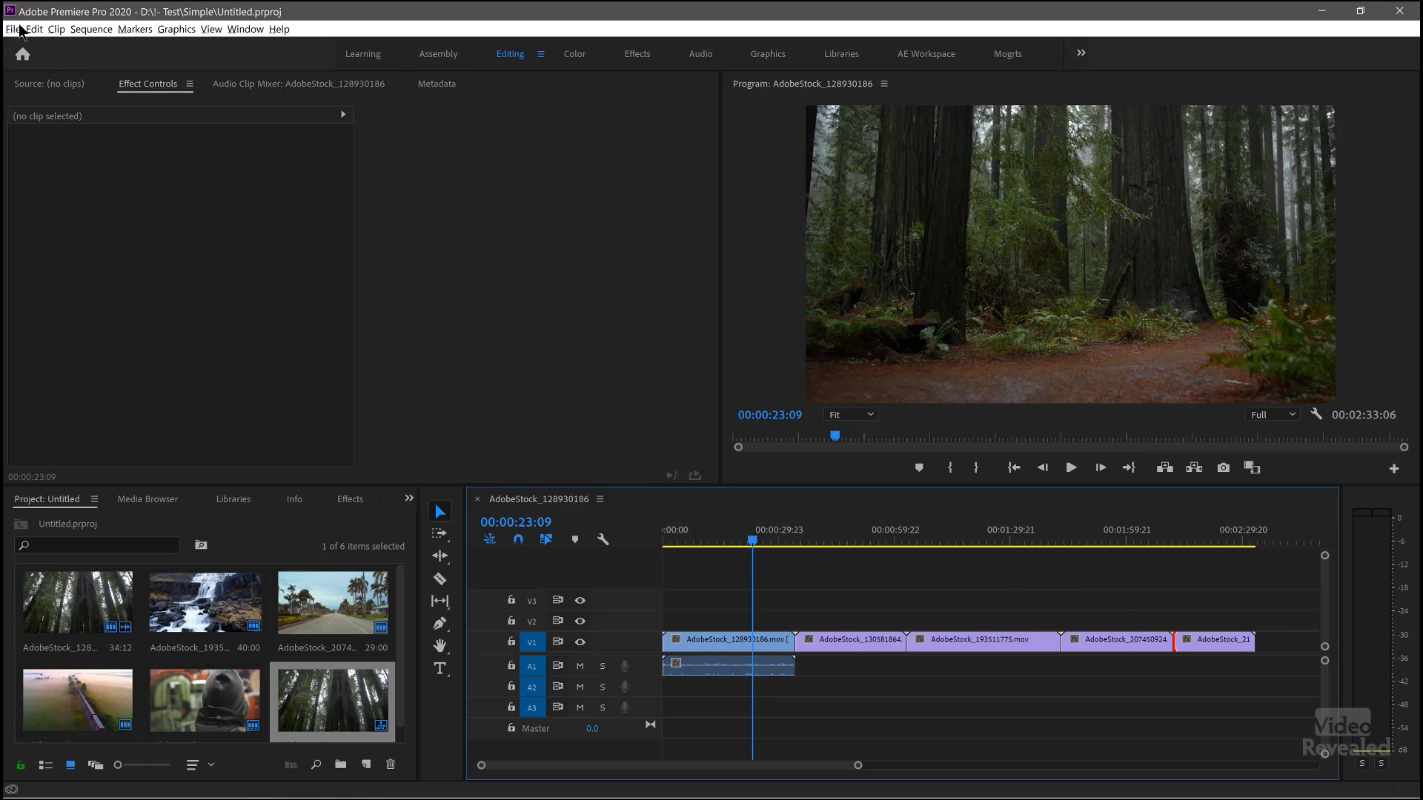
Open the Edit menu to reach the Media Cache preferences.
left_click(33, 28)
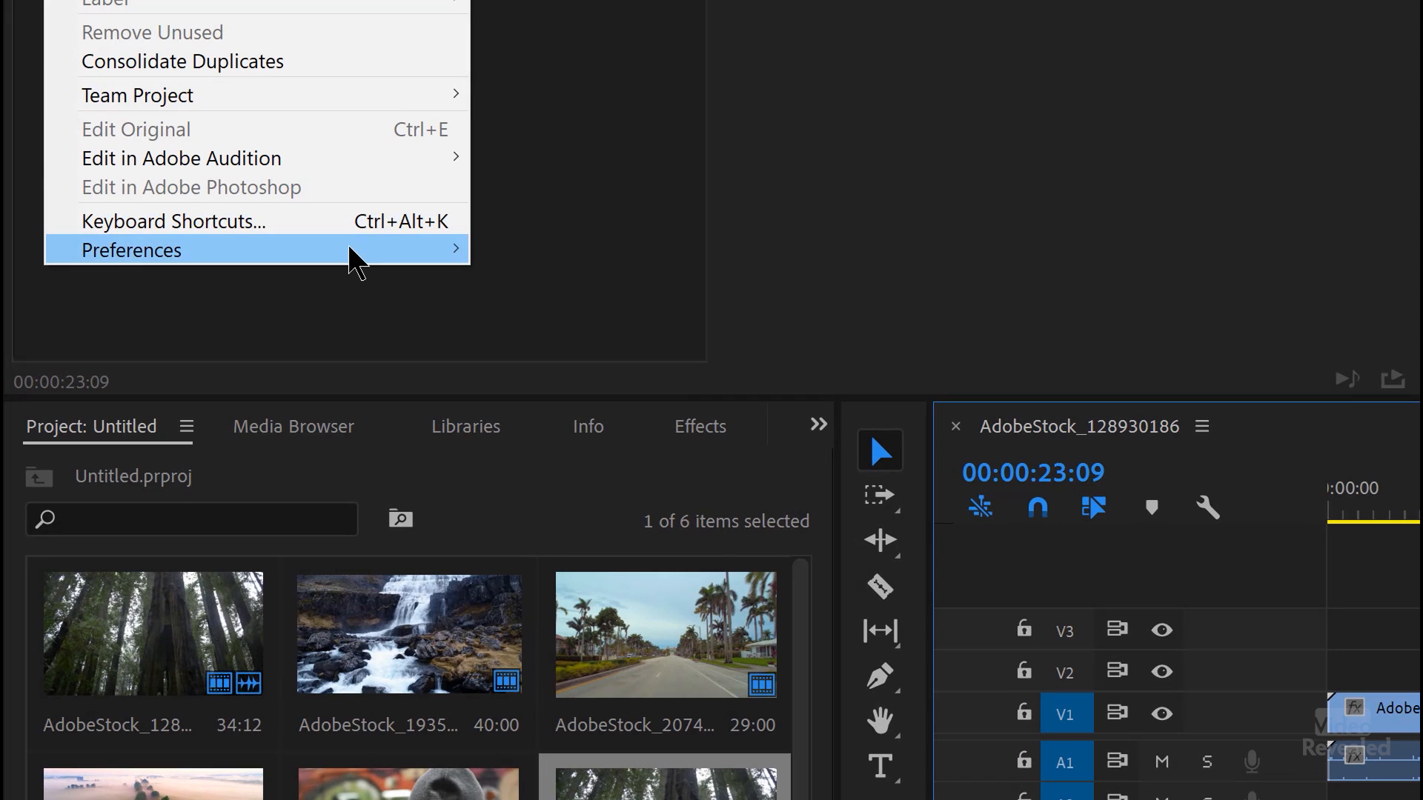
mouse_move(130, 250)
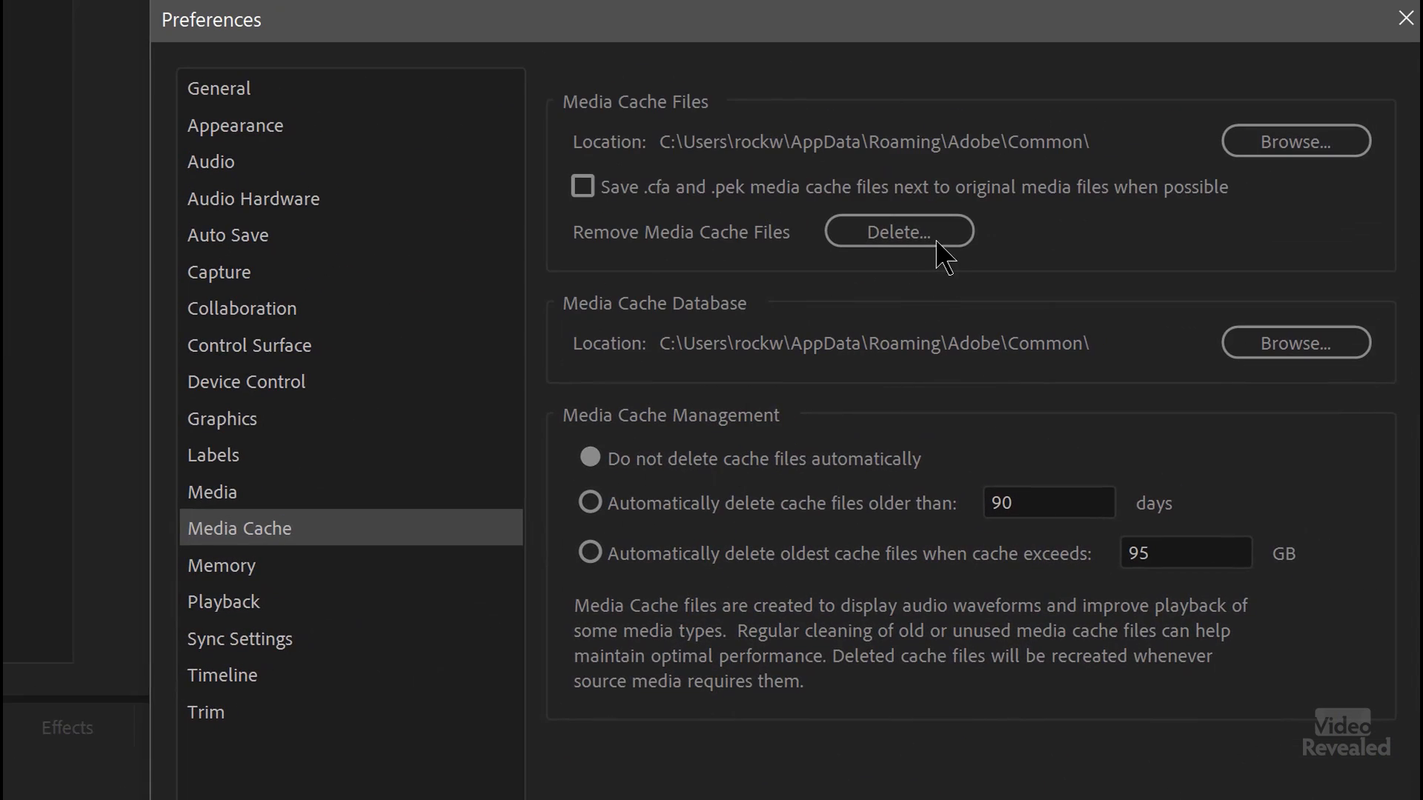
mouse_move(898, 230)
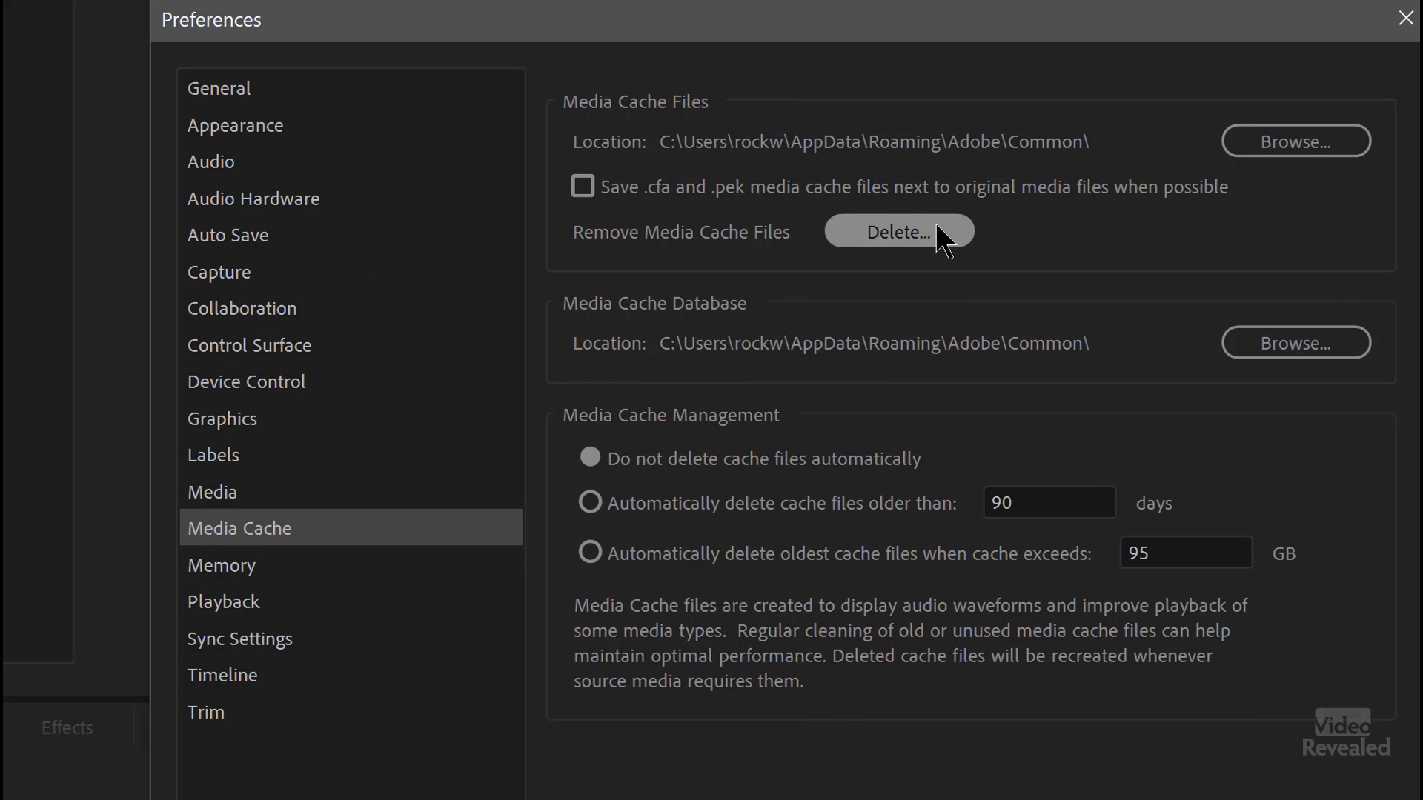
Bring up the Delete Media Cache Files dialog, where delete-all is greyed out.
left_click(898, 231)
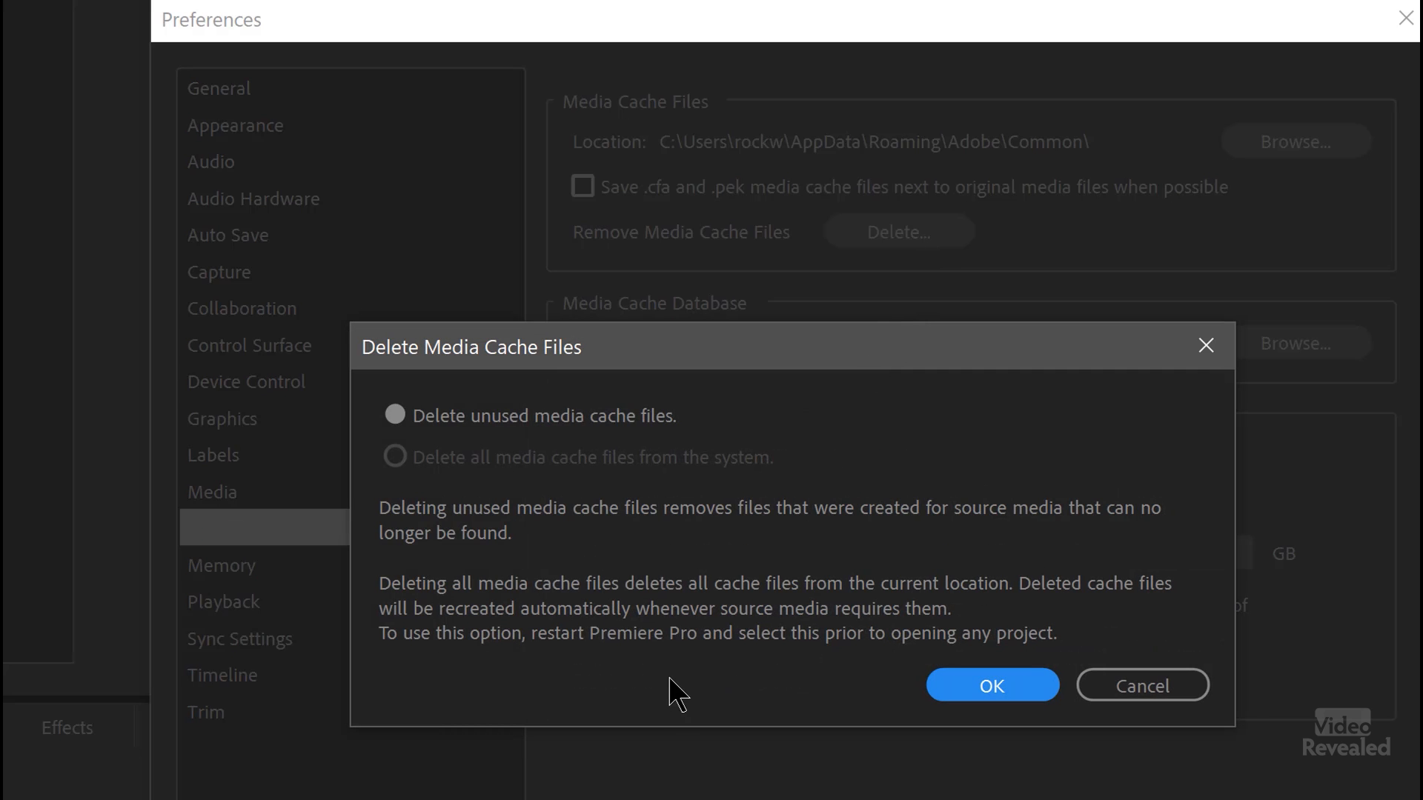
mouse_move(435, 458)
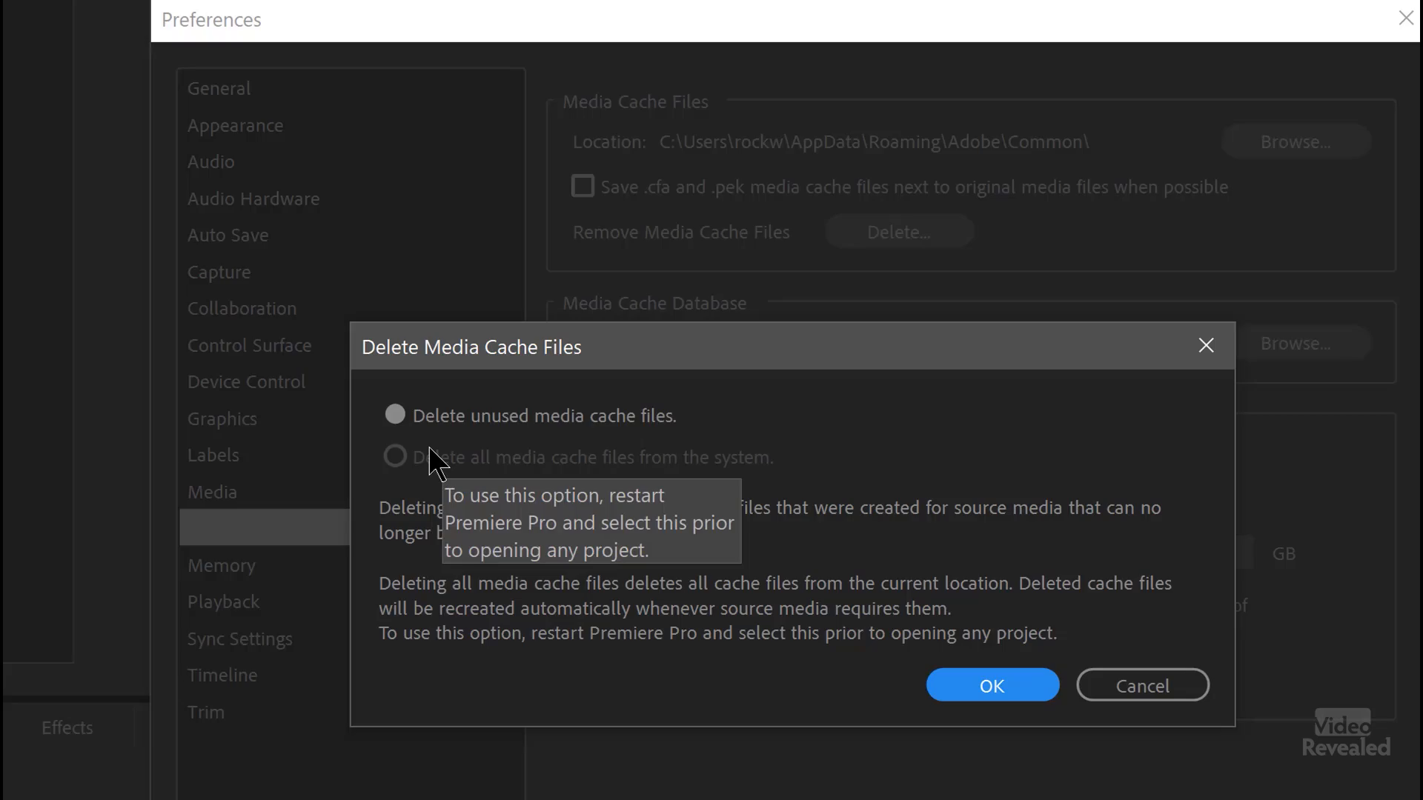
mouse_move(400, 472)
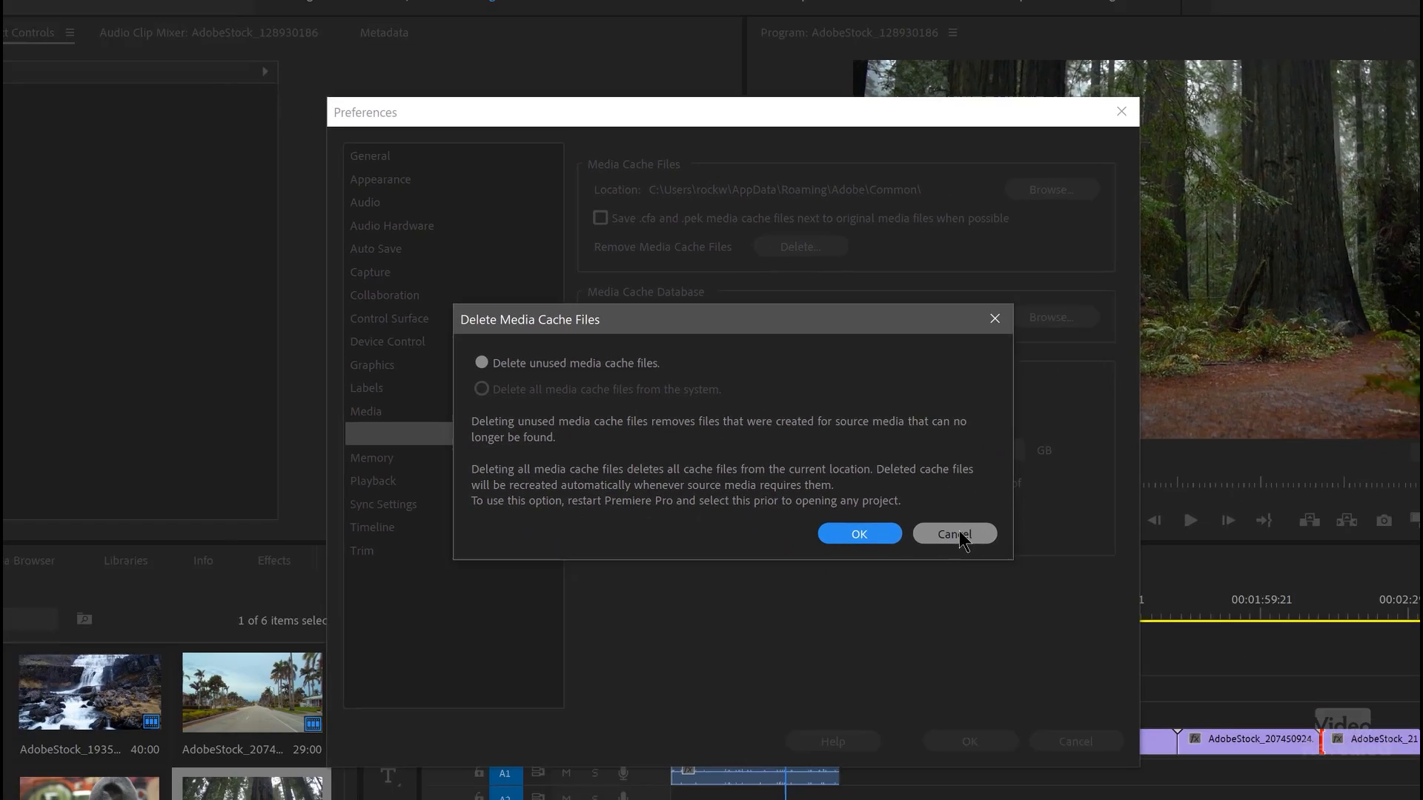
Cancel the cache deletion and close the current project, returning to Home.
left_click(953, 533)
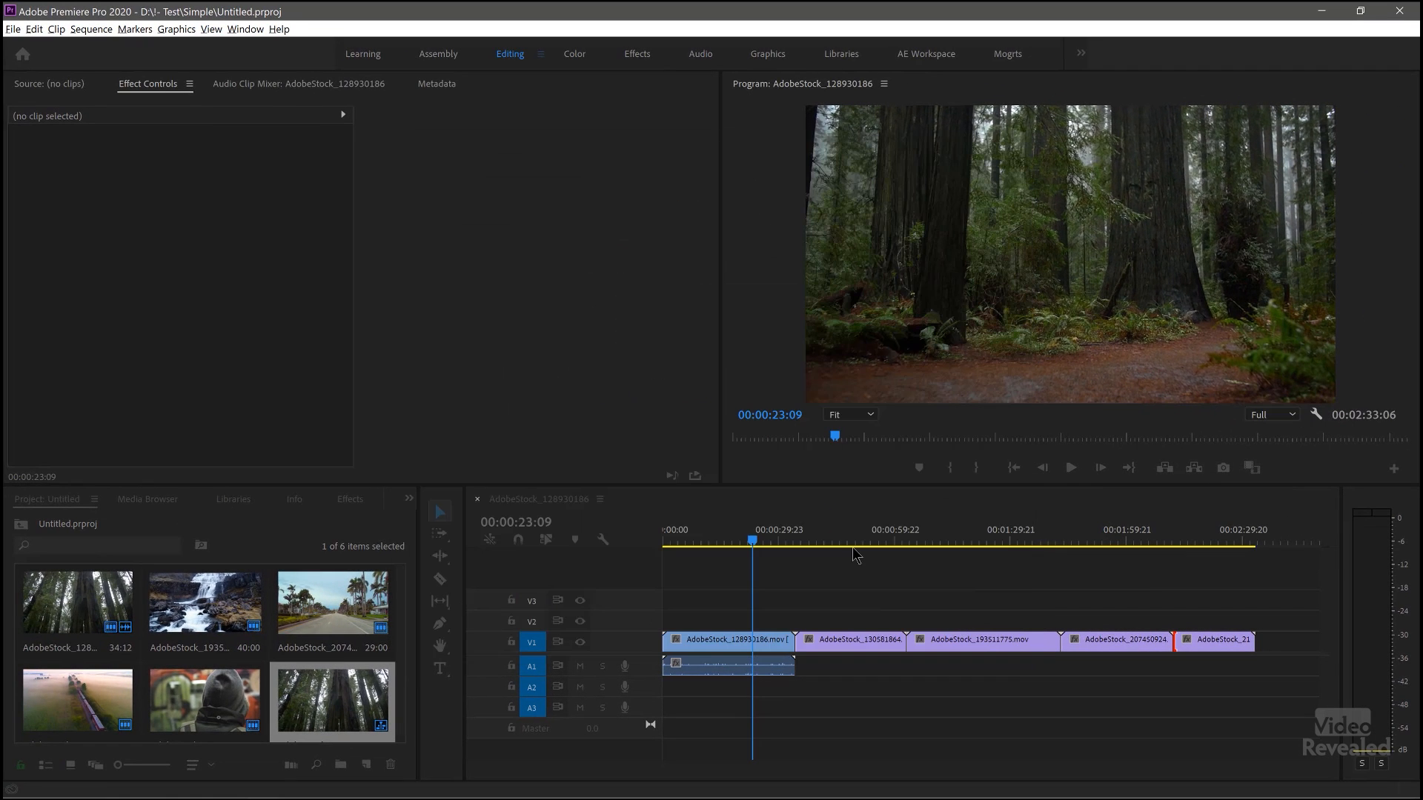
left_click(13, 28)
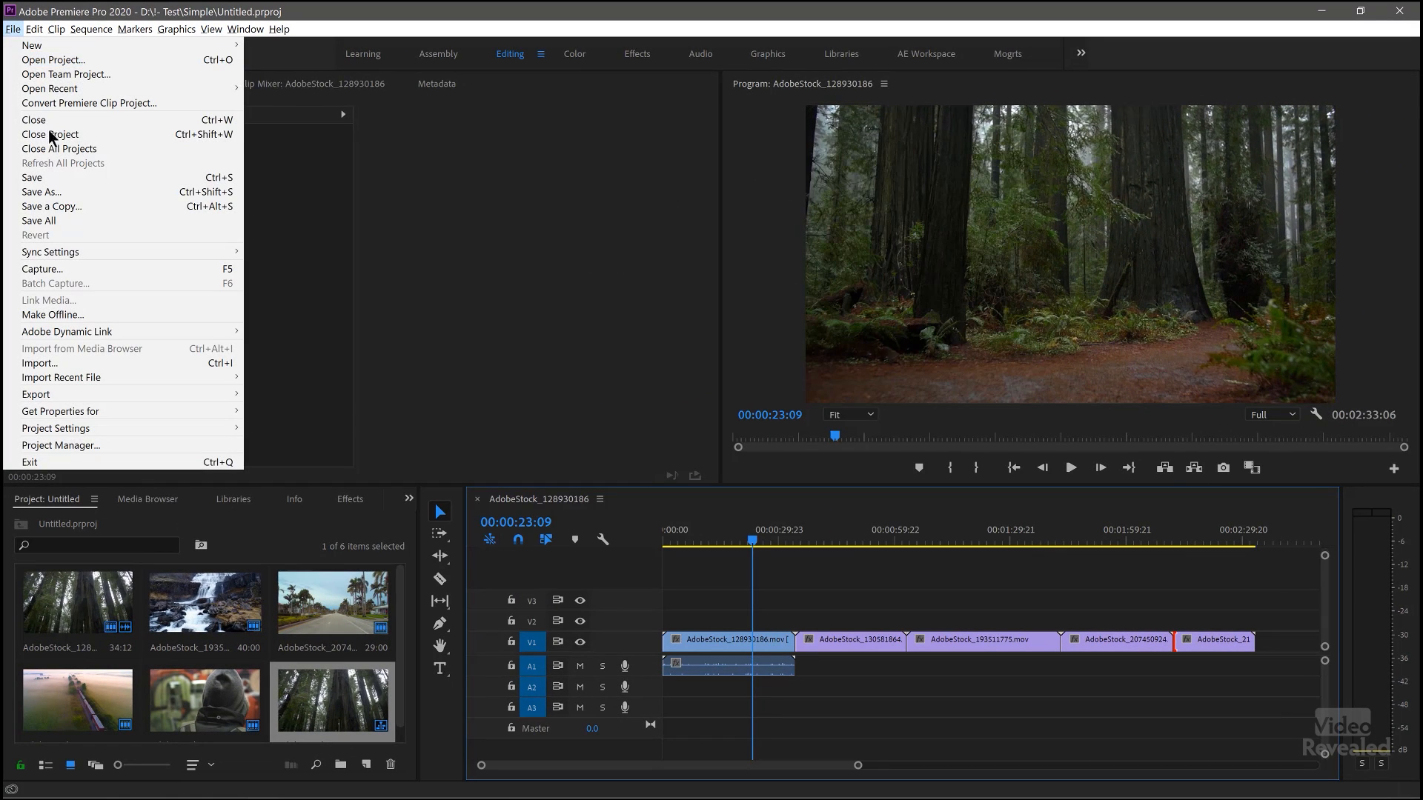
left_click(50, 135)
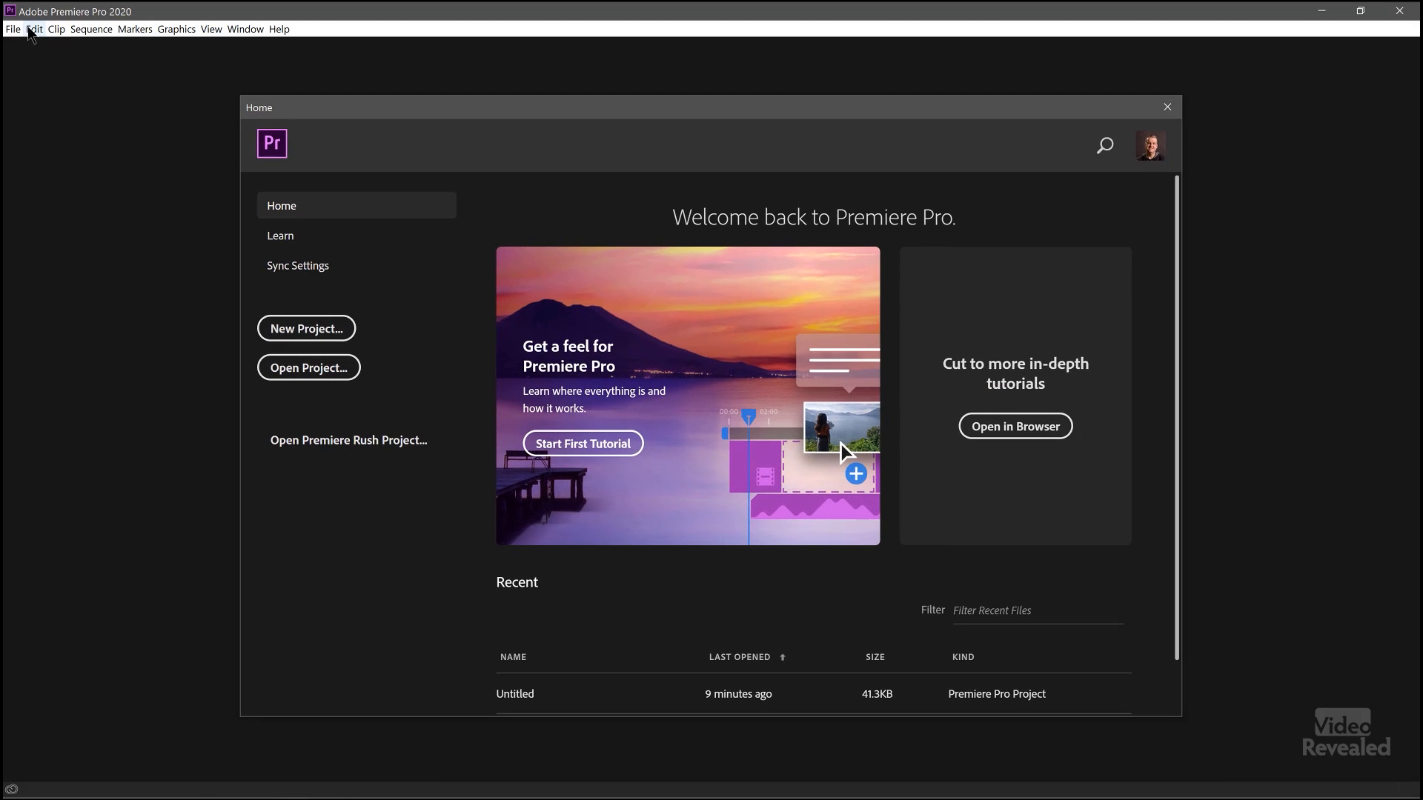
Reopen Media Cache preferences and choose 'Delete all media cache files from the system'.
left_click(33, 28)
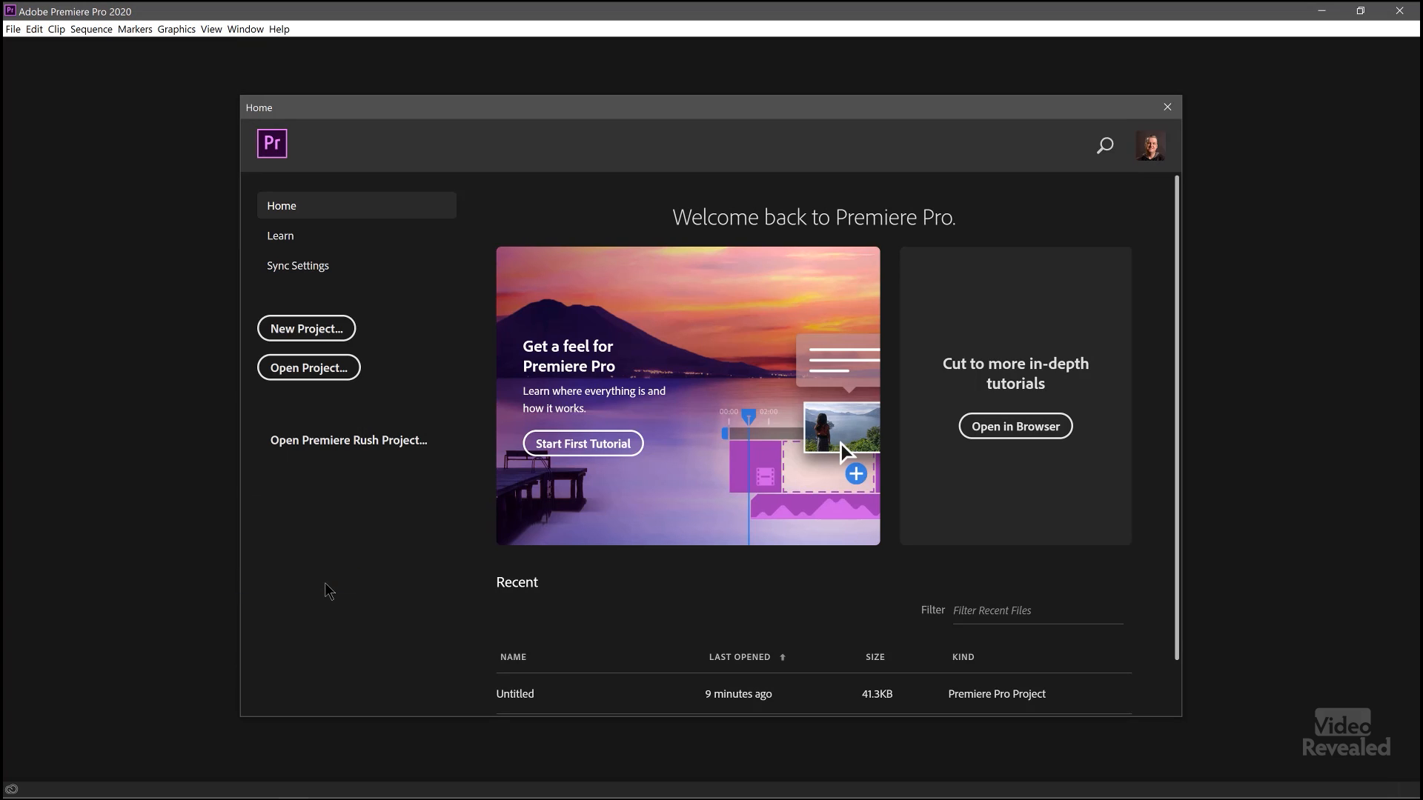
mouse_move(337, 591)
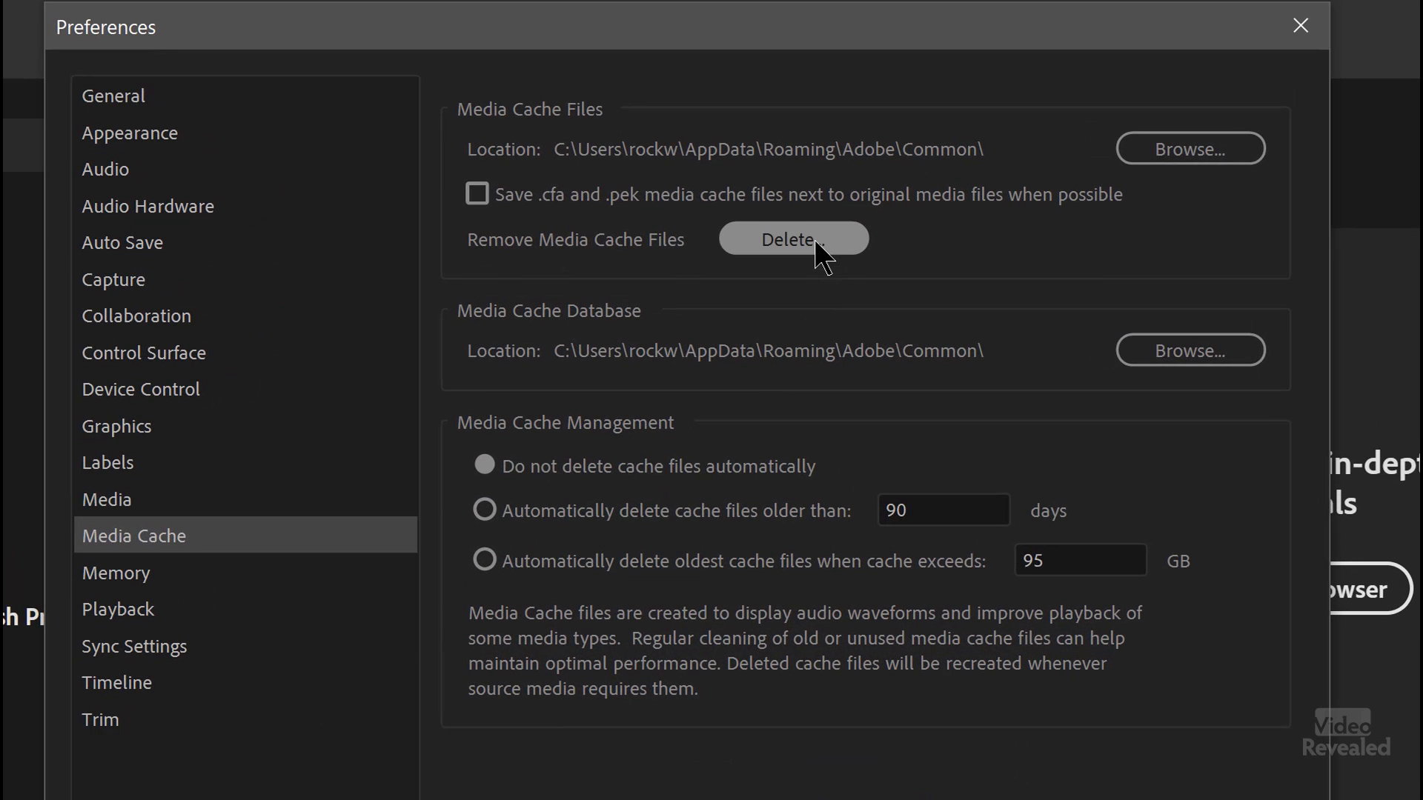
left_click(792, 238)
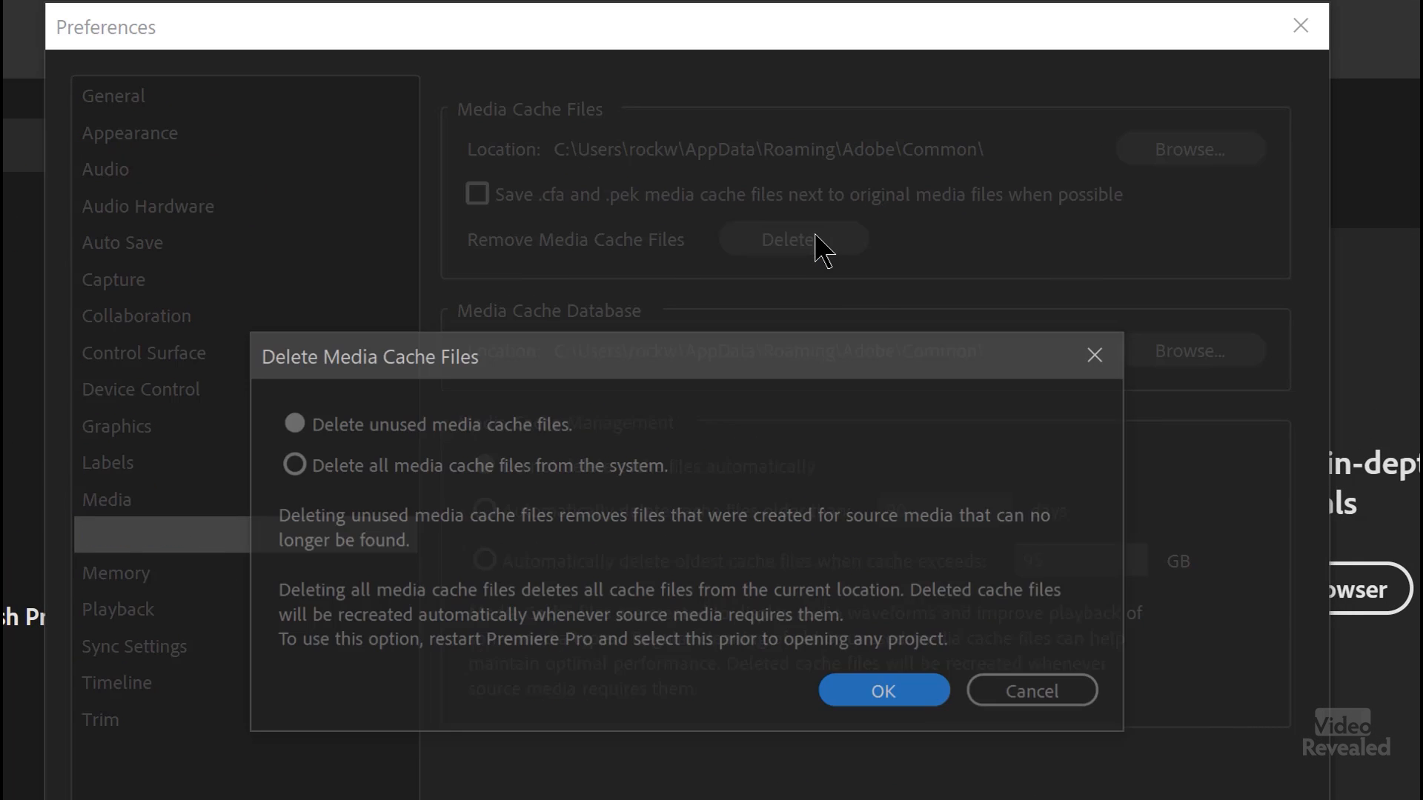
left_click(291, 465)
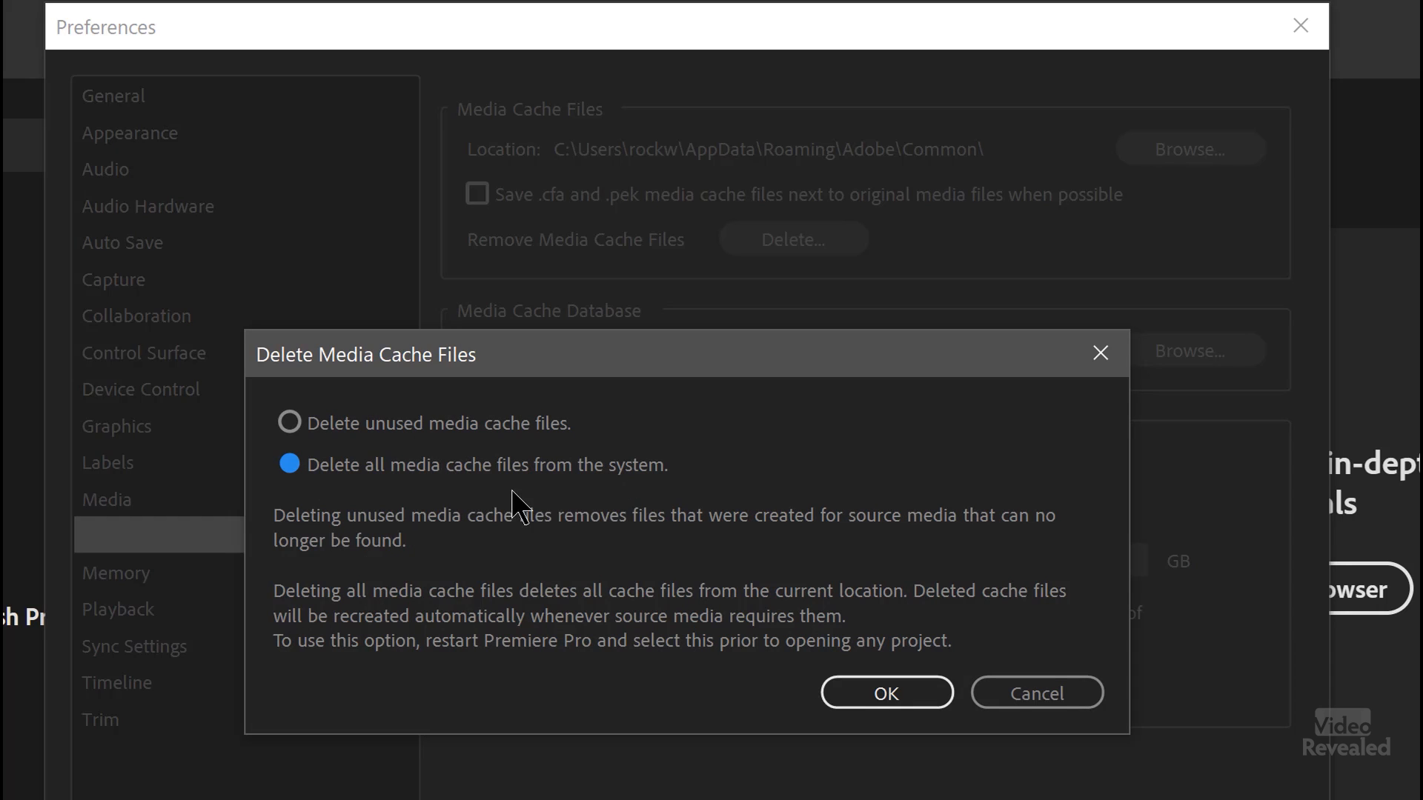
mouse_move(635, 504)
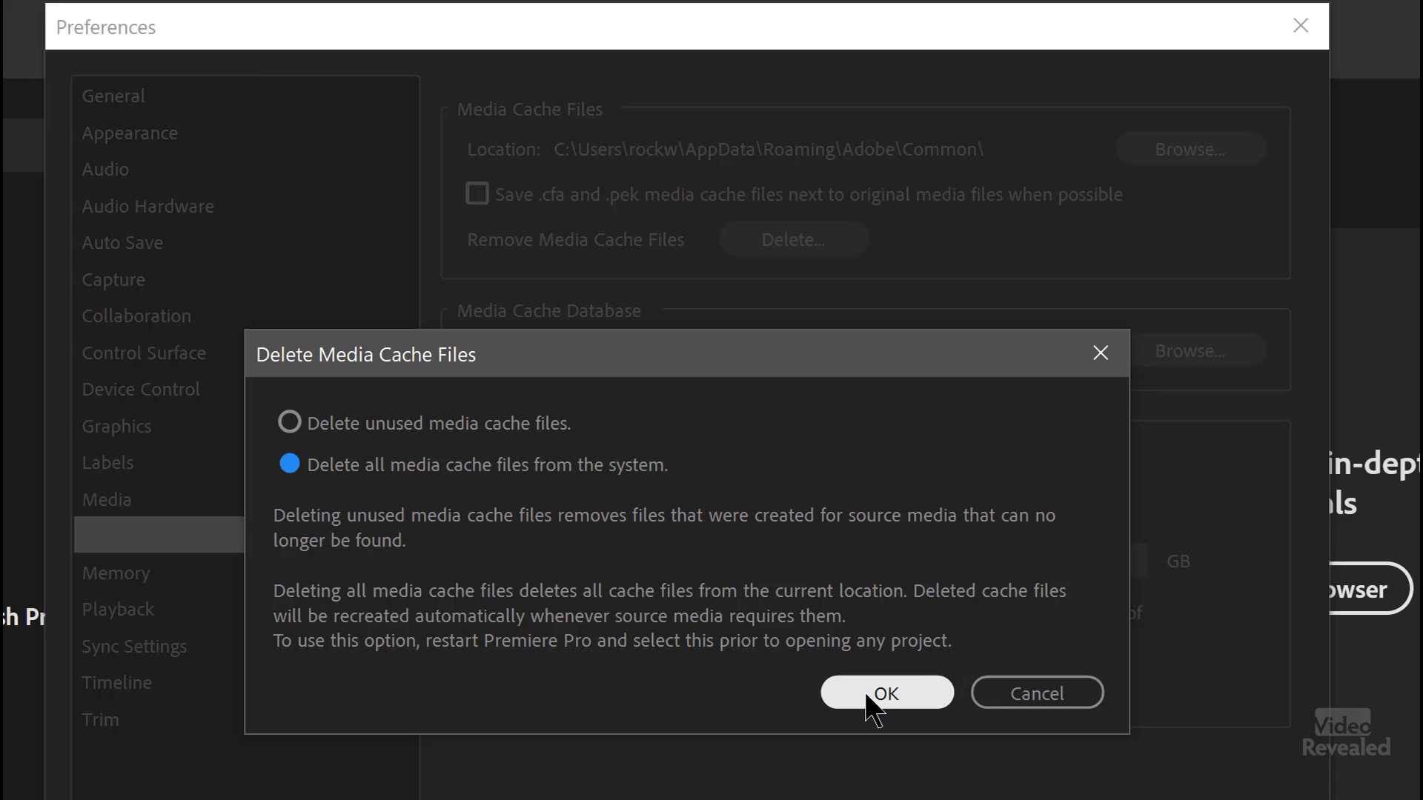
Confirm deleting all media cache files and dismiss Preferences back to Home.
left_click(885, 692)
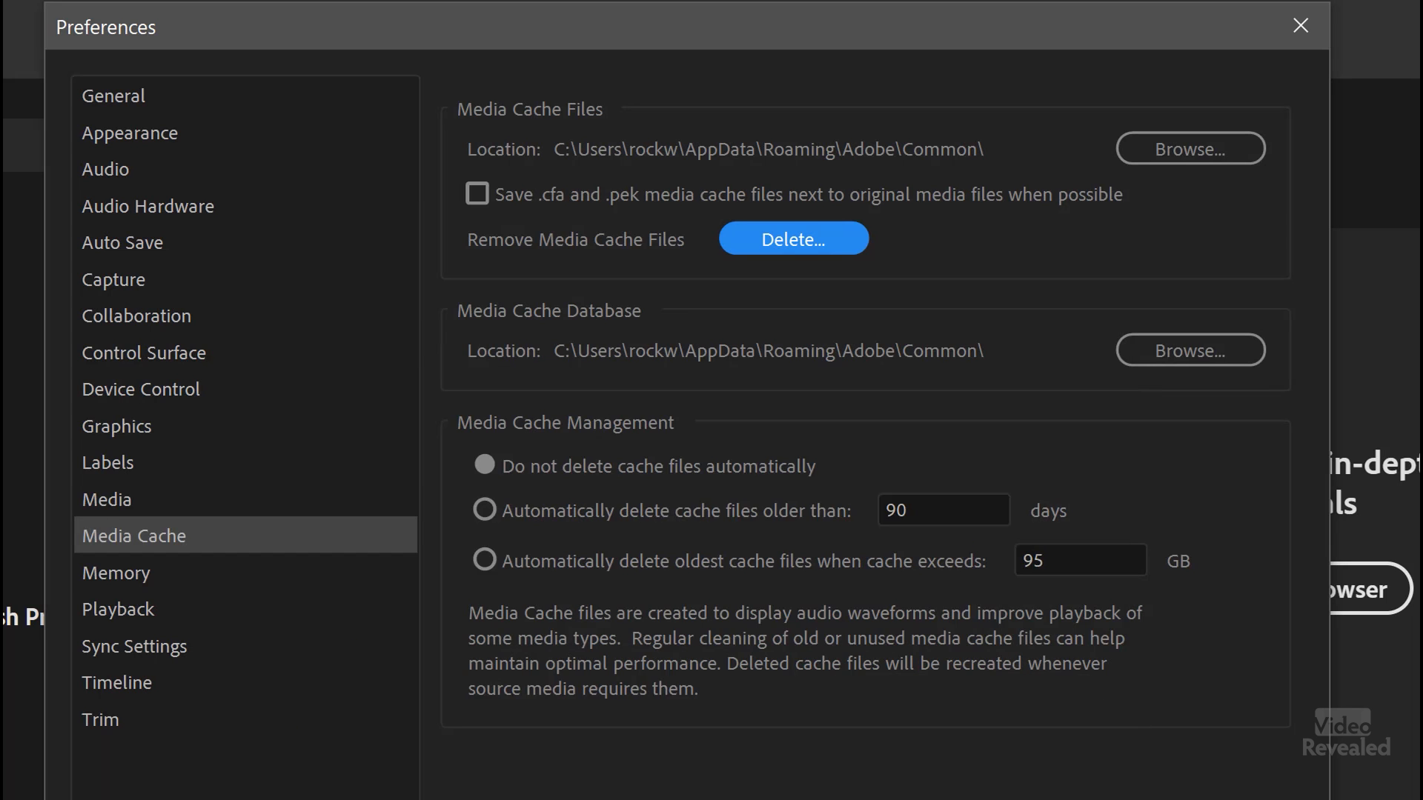
left_click(1298, 24)
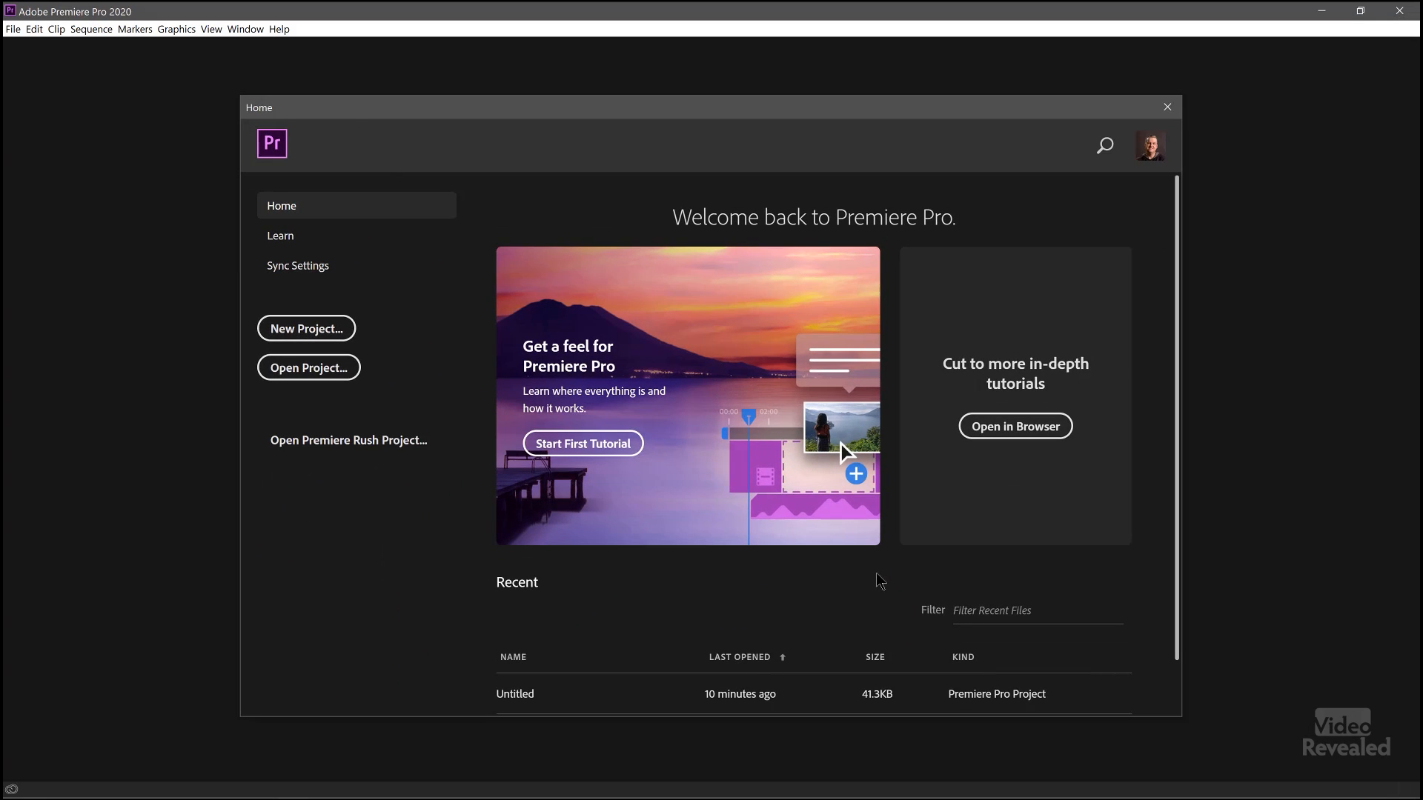